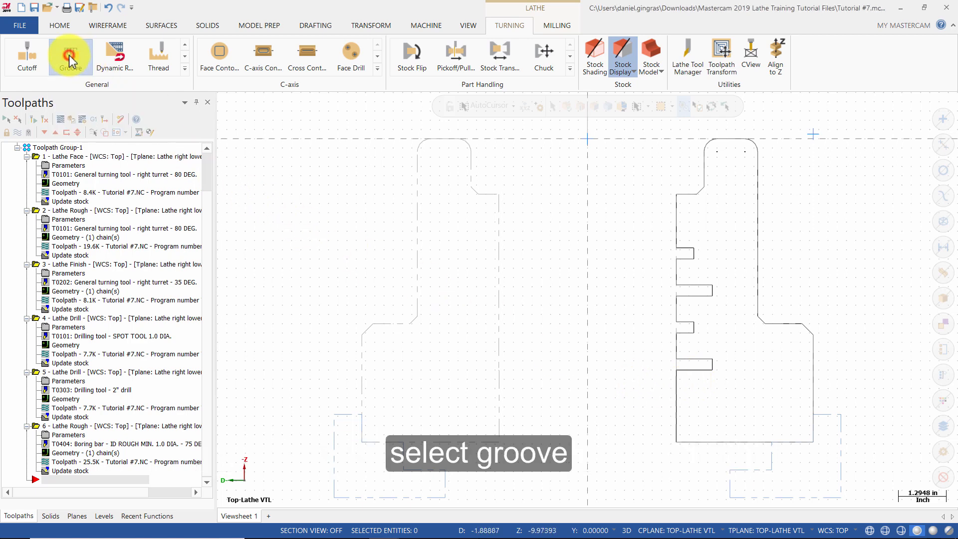
- Start a new lathe Groove toolpath defined by multiple chains
click(70, 54)
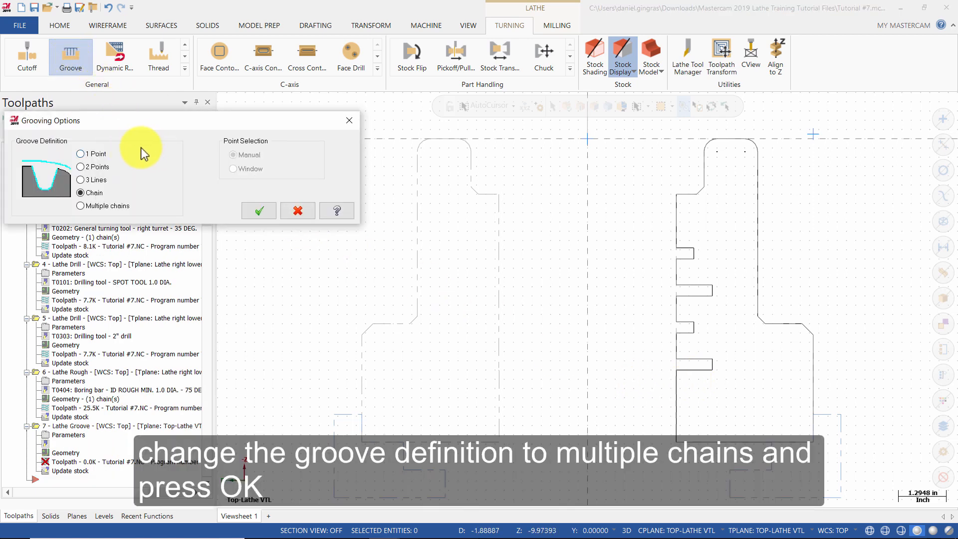
click(80, 205)
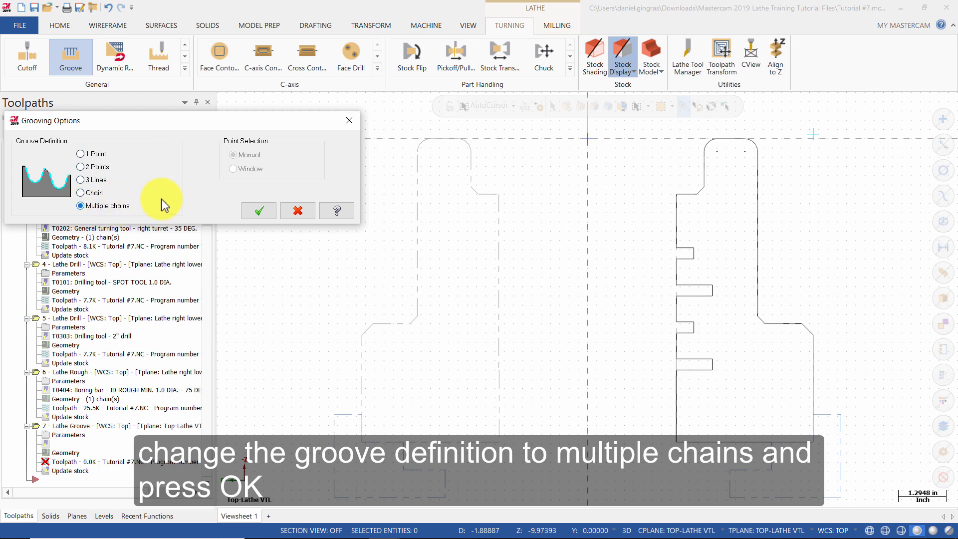
- Chain the four ID grooves by their first and last edges and accept the chaining
click(257, 210)
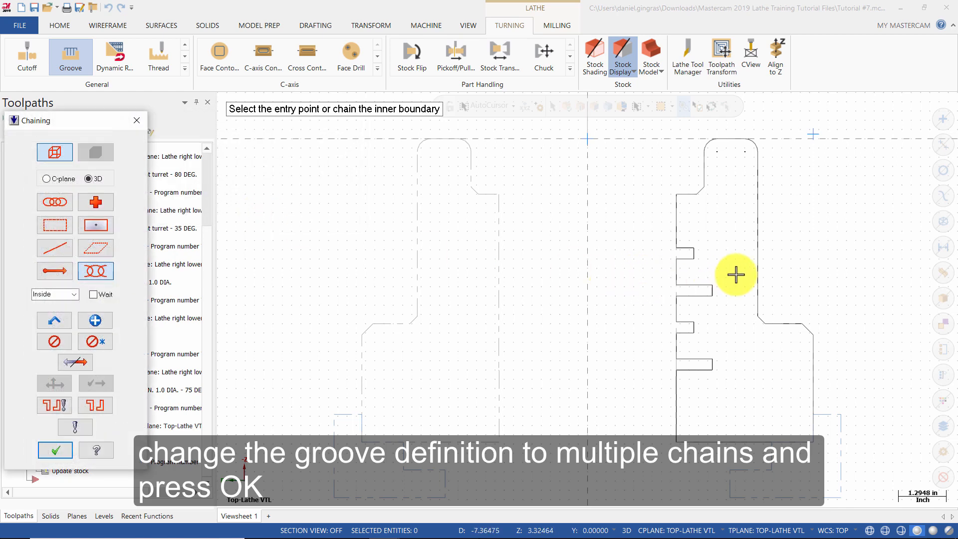
scroll(up, 3)
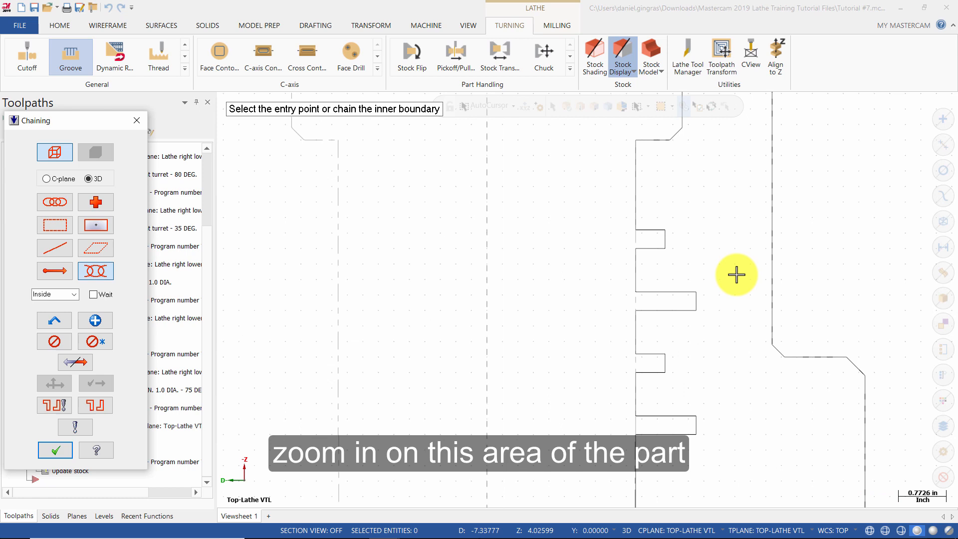
click(637, 231)
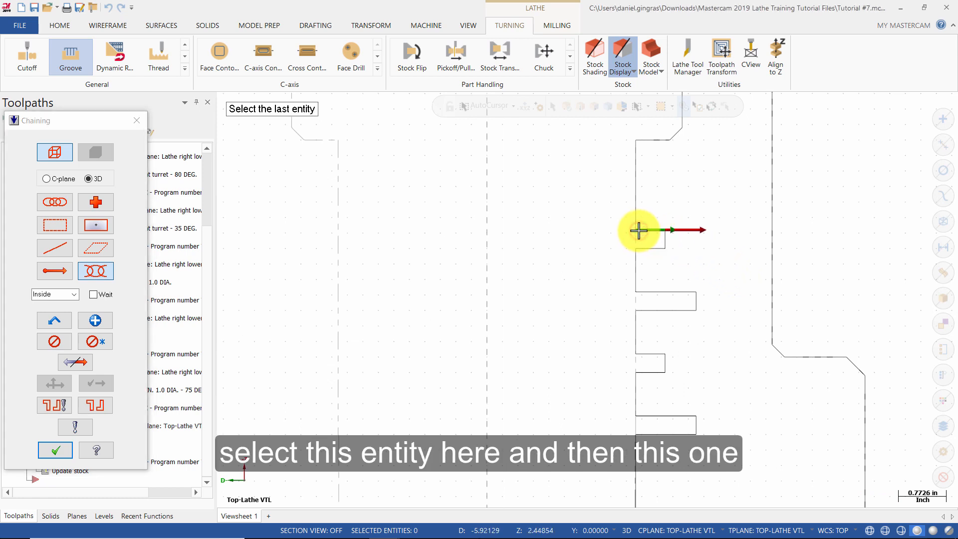
click(638, 230)
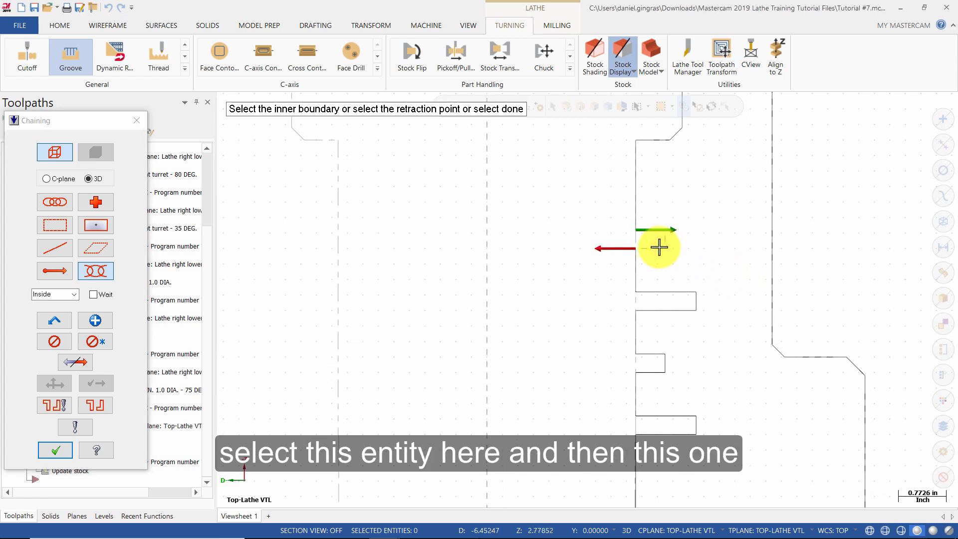
click(659, 247)
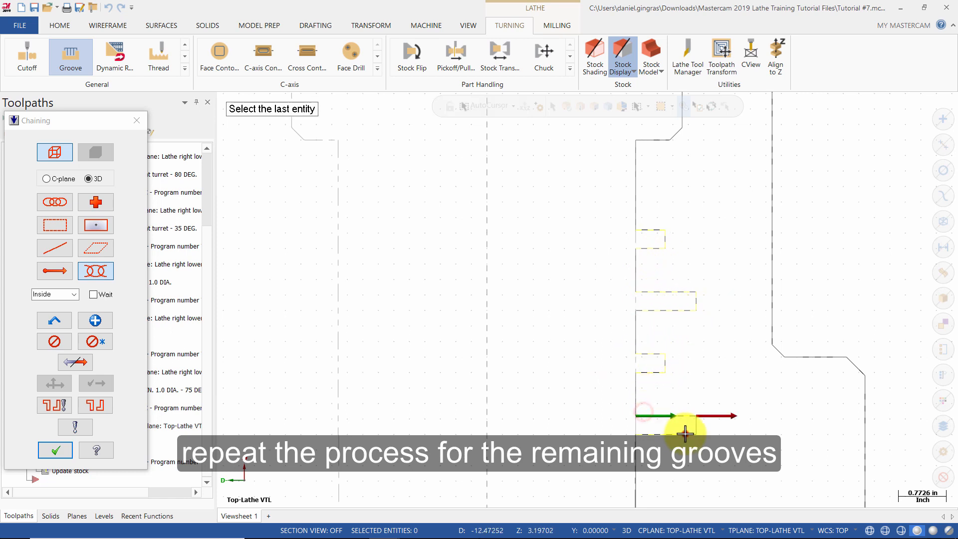
click(54, 450)
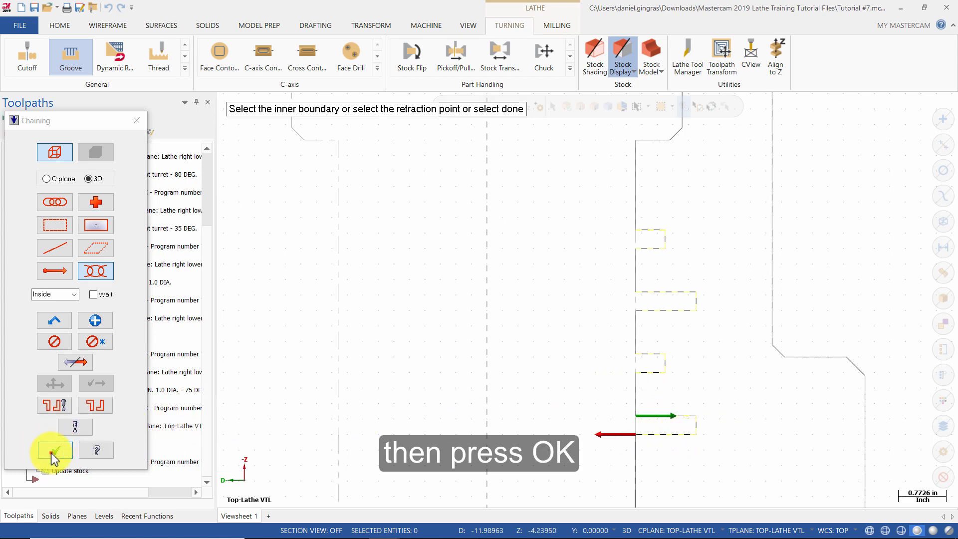
click(51, 450)
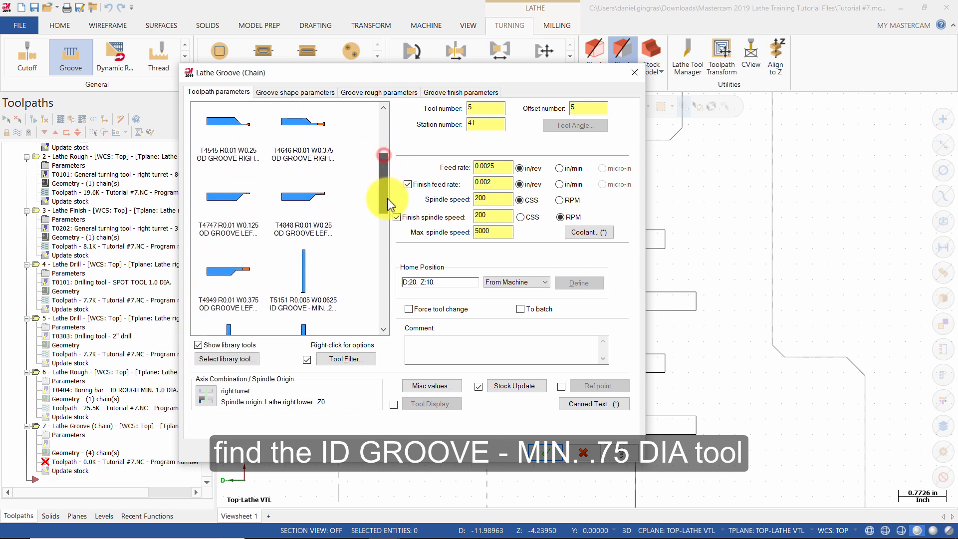
- Select tool T5353 ID GROOVE - MIN. .75 DIA. and open its Lathe Tool Setup for editing
scroll(down, 3)
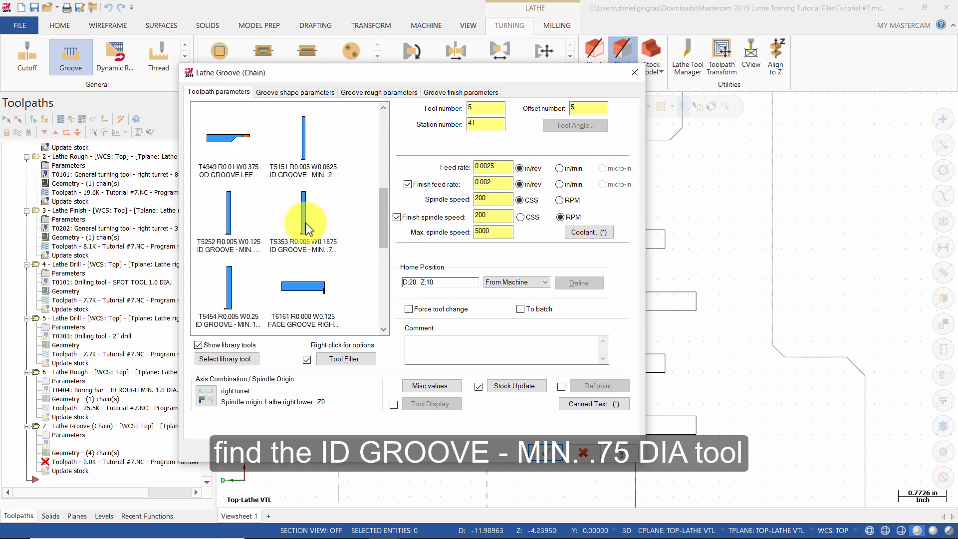
click(305, 222)
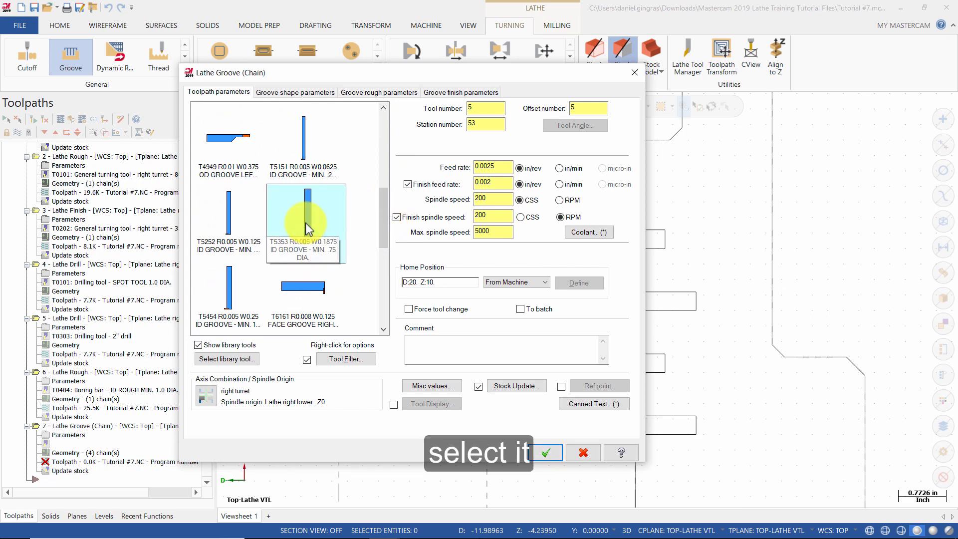
right_click(305, 222)
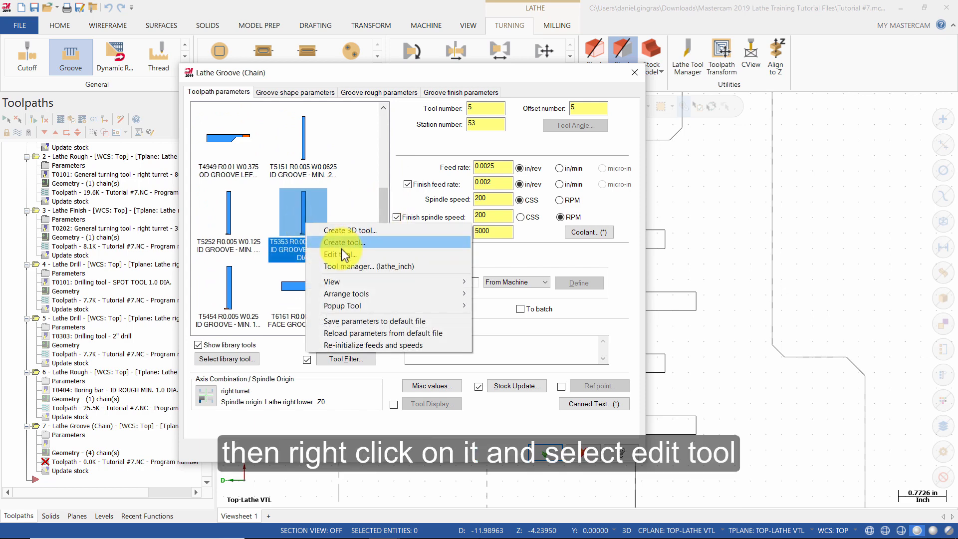
click(340, 255)
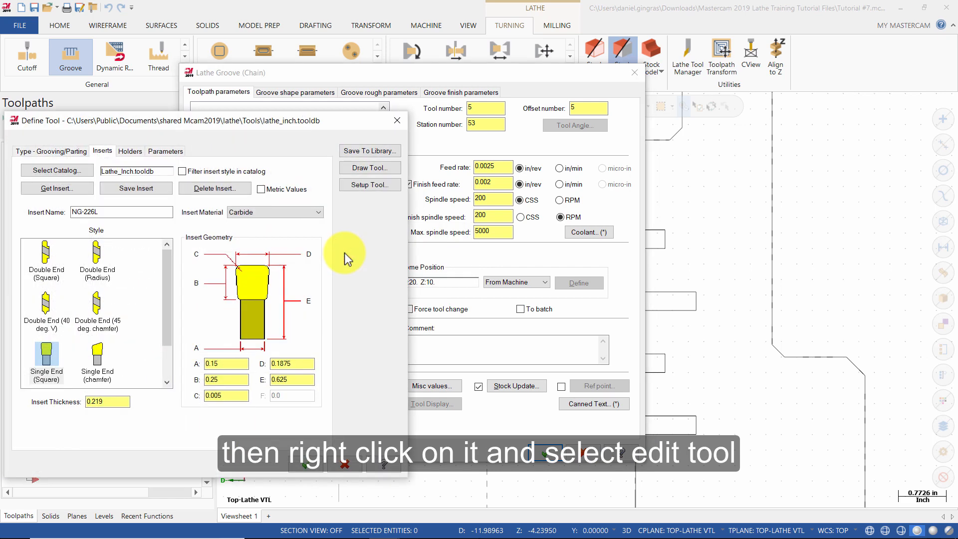
click(369, 184)
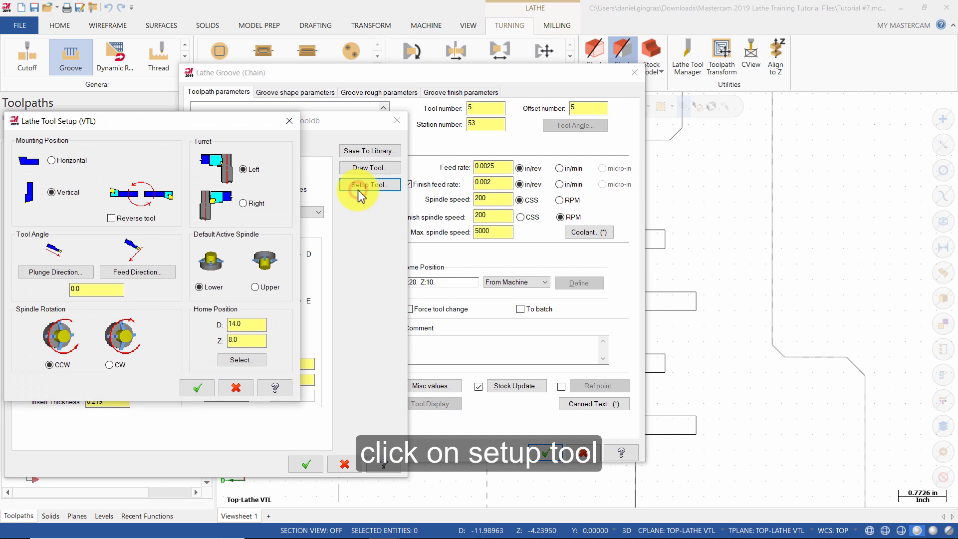
- Mount the tool on the right turret with home position D 7, Z 8, and confirm
click(243, 203)
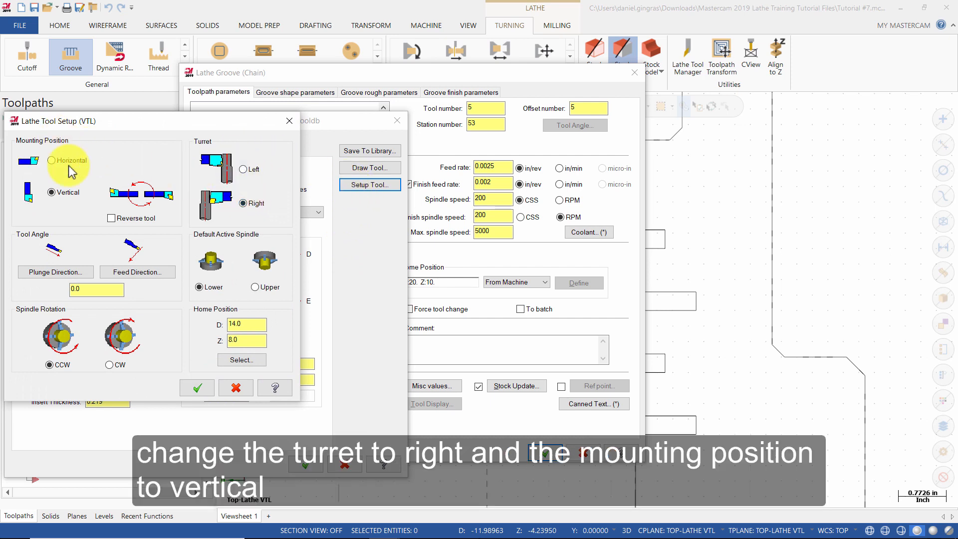
click(48, 191)
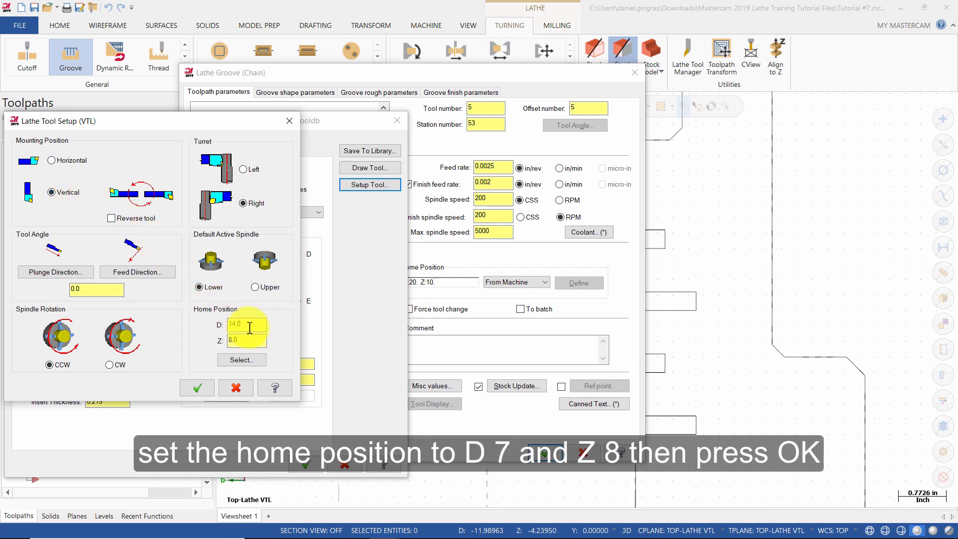
text(7)
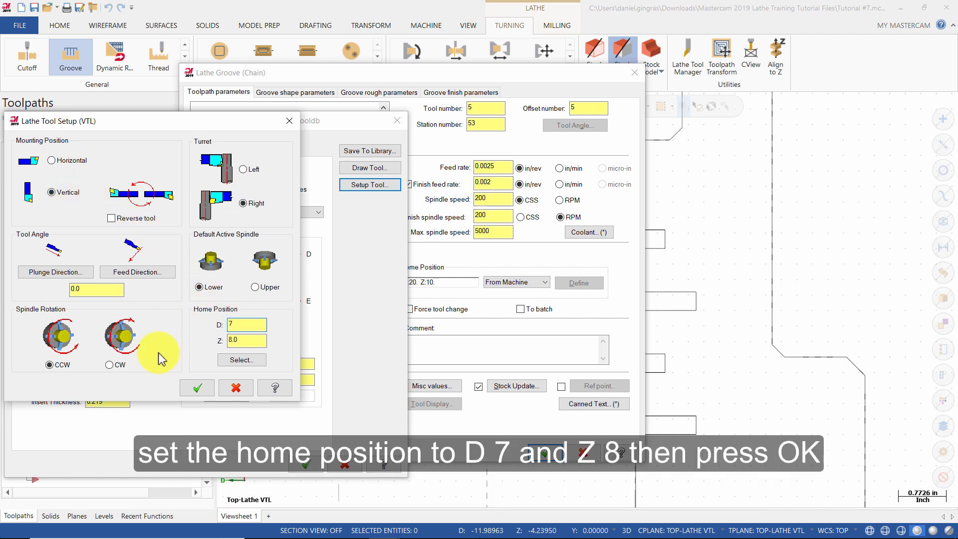
click(208, 388)
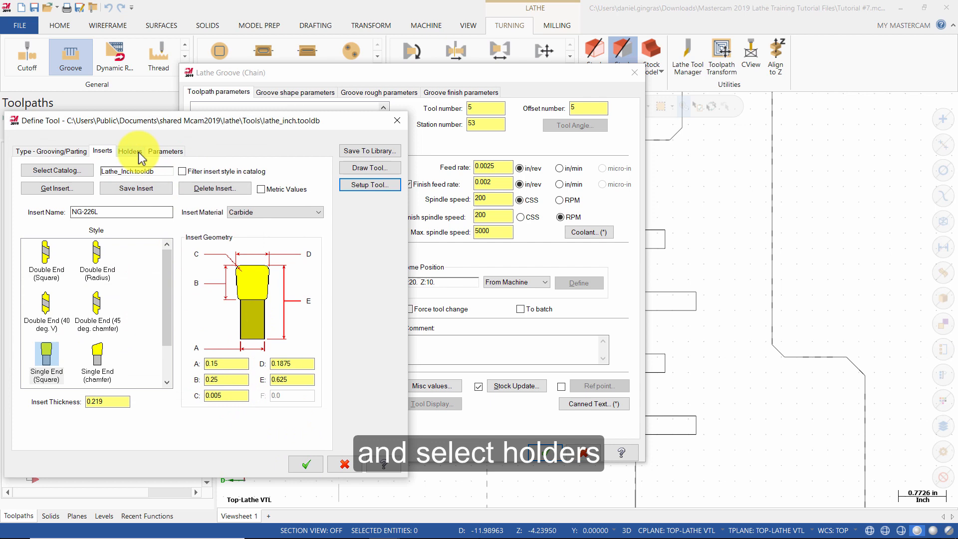
- Set the holder shank cross section to 0.219 and D to 1.4, then accept the tool definition
click(128, 151)
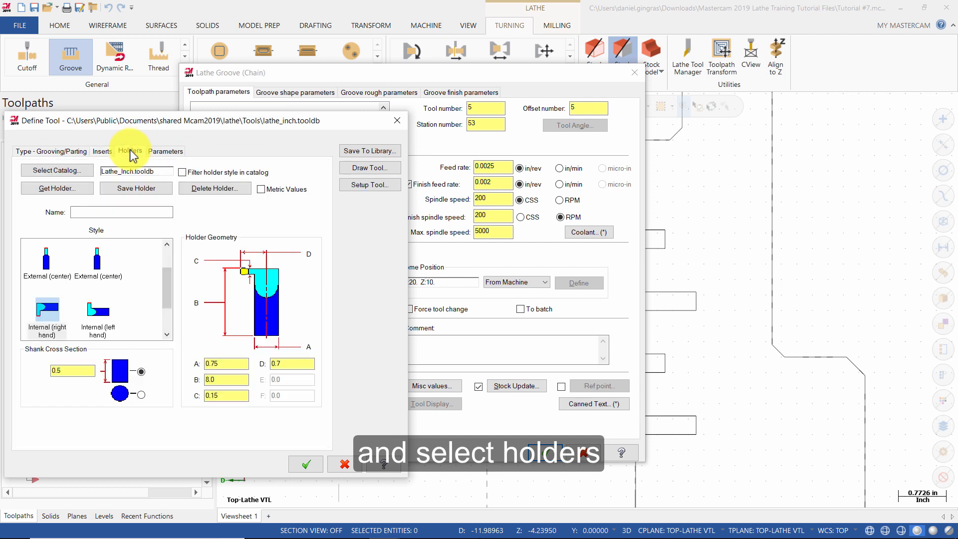
click(47, 308)
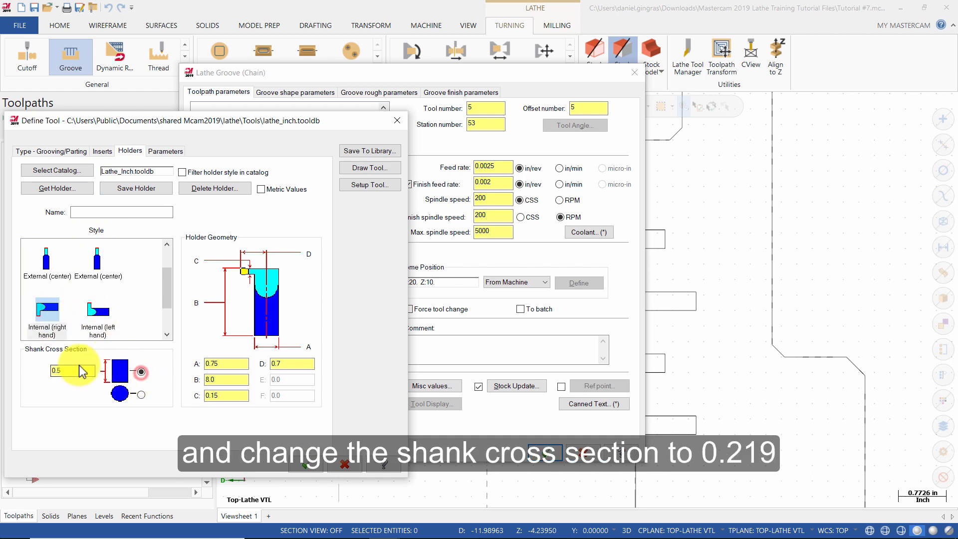
click(72, 371)
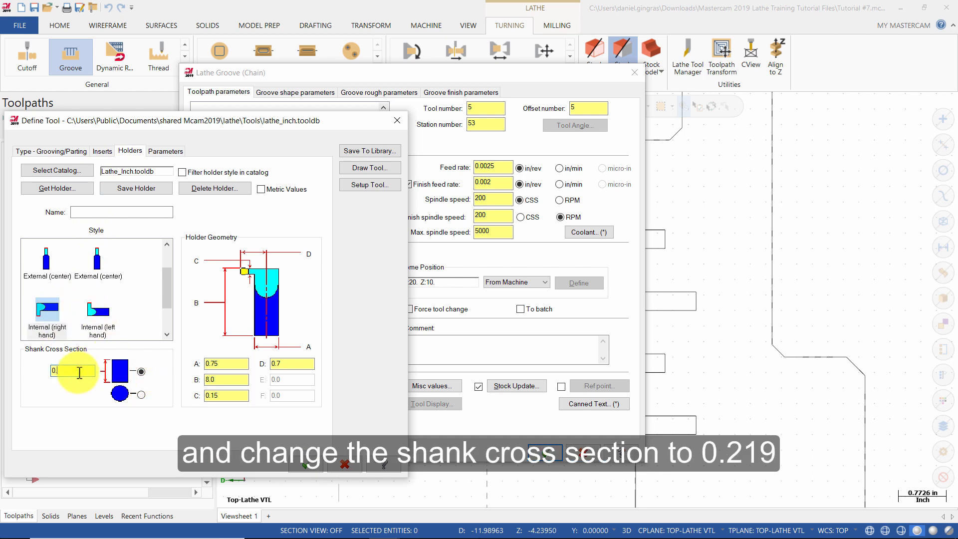
text(0.219)
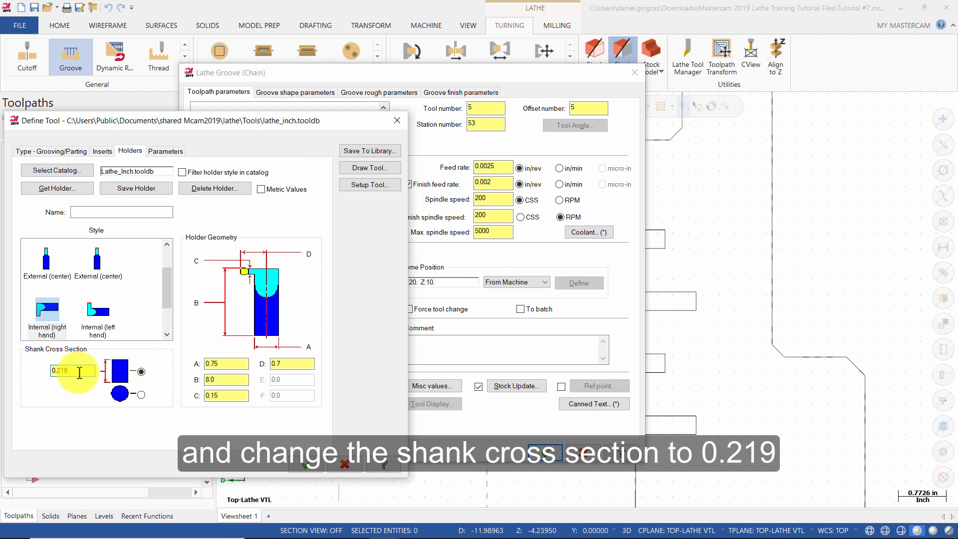
click(292, 363)
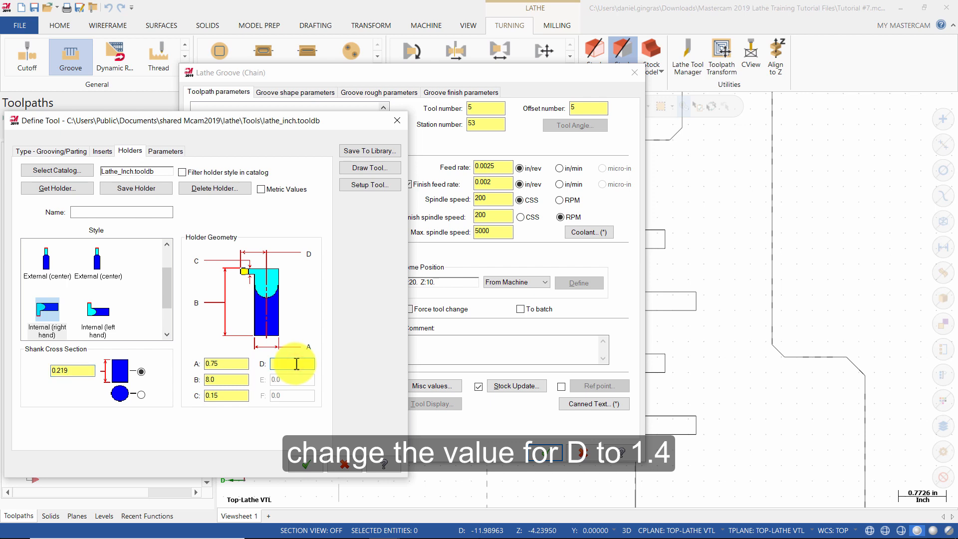
text(1.4)
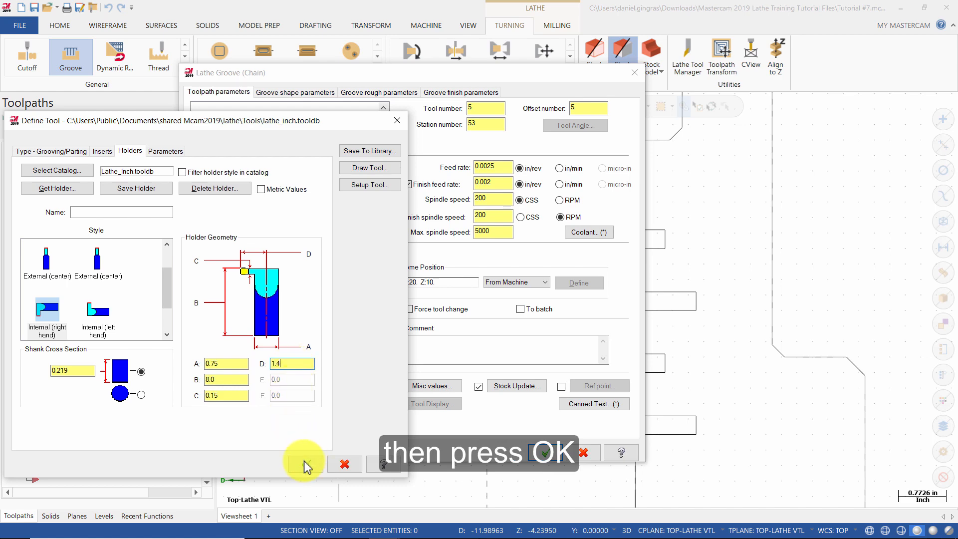
click(304, 464)
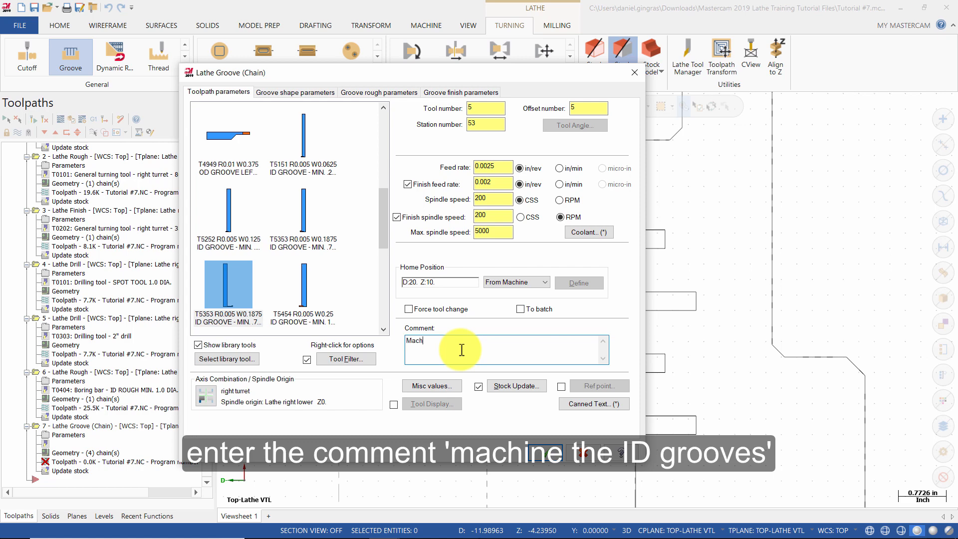
- Enter the toolpath comment 'Machine the ID grooves'
text(Machine the ID)
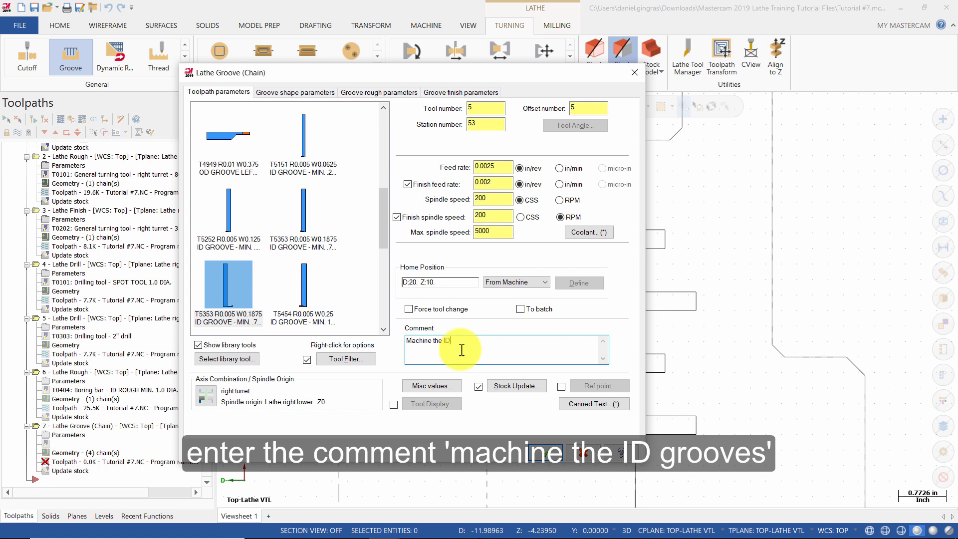
text(grooves)
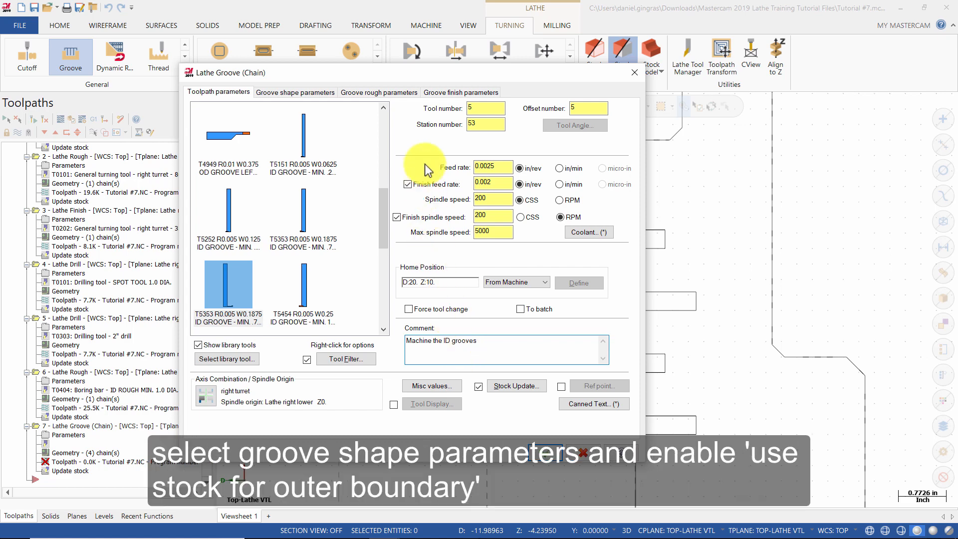
- Enable Use stock for outer boundary and set rough Groove Walls to Smooth
click(295, 92)
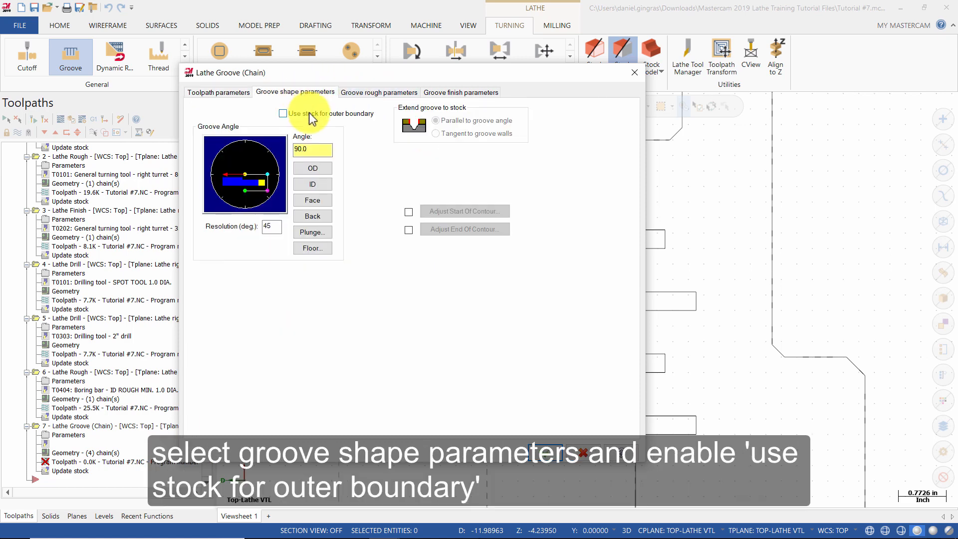
click(282, 113)
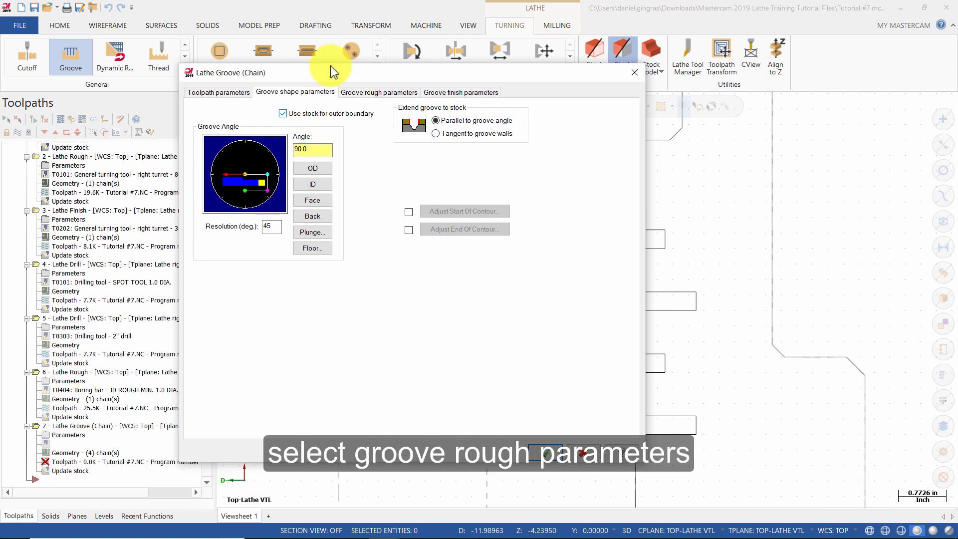
click(379, 92)
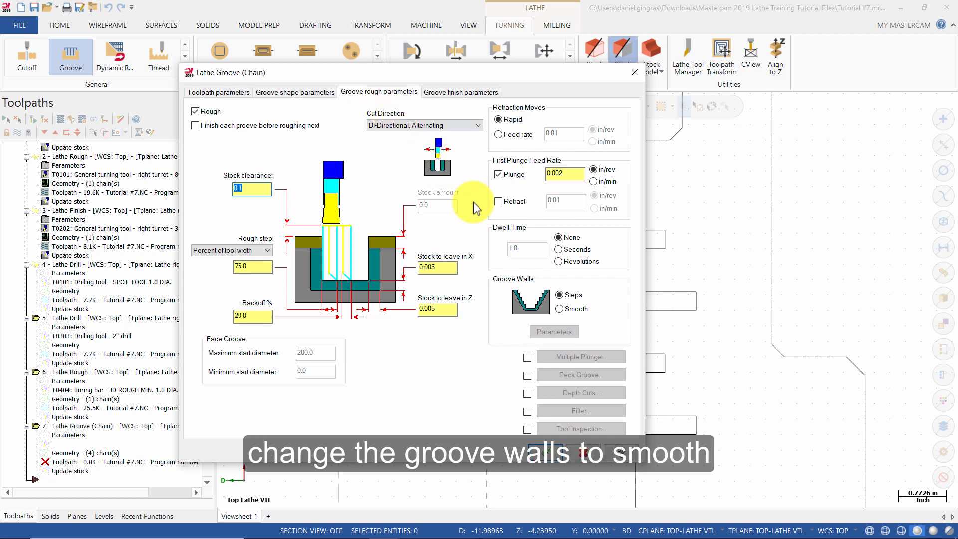
click(559, 309)
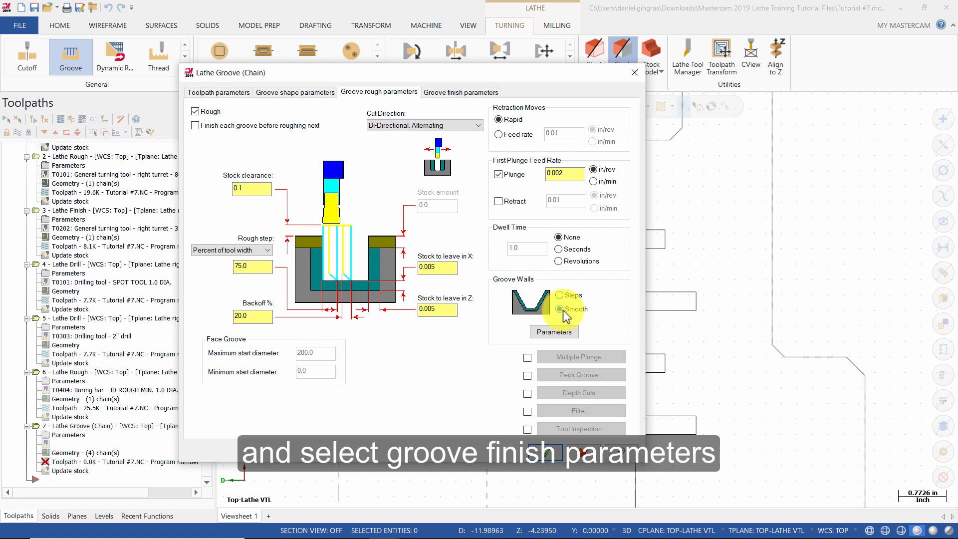
click(460, 92)
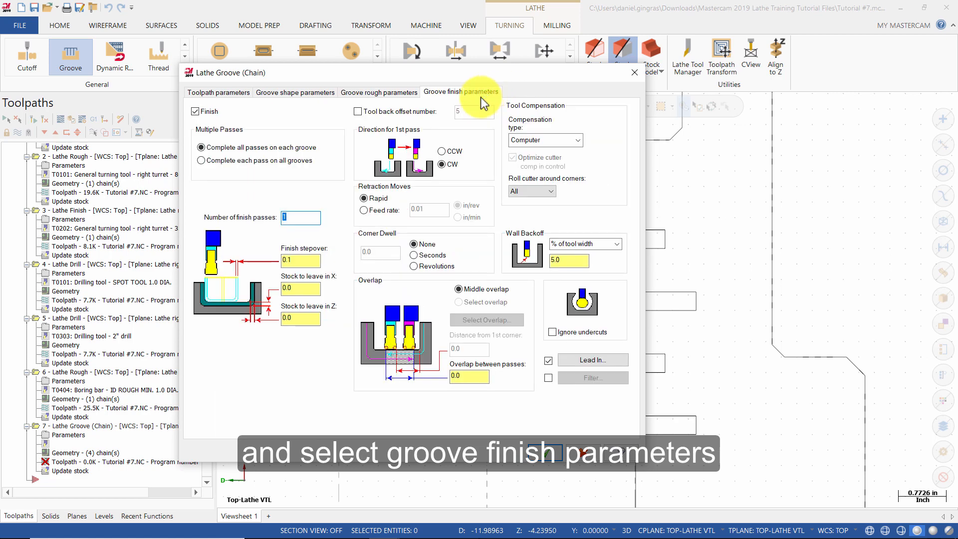
- Set finish overlap between passes to 0.05 with Lead In kept enabled
click(469, 376)
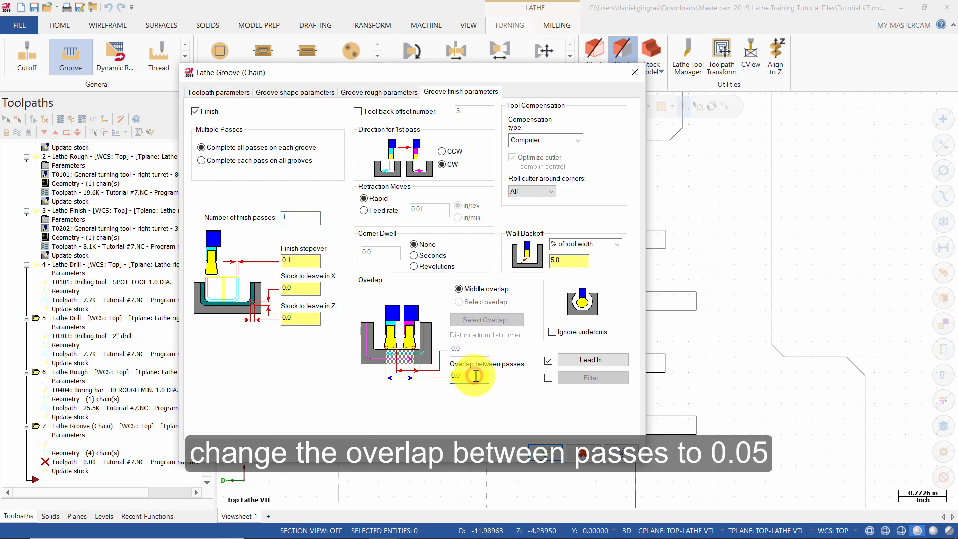
text(0.05)
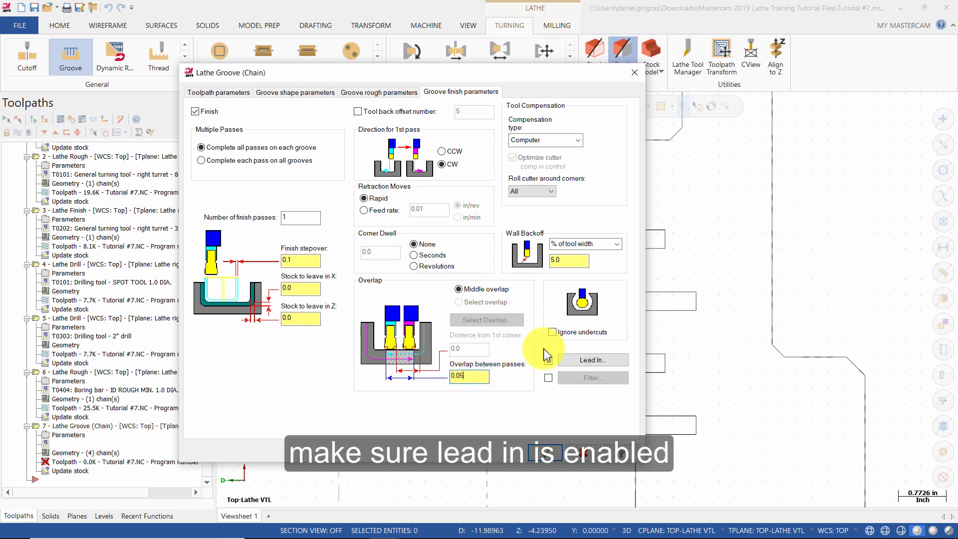
click(548, 360)
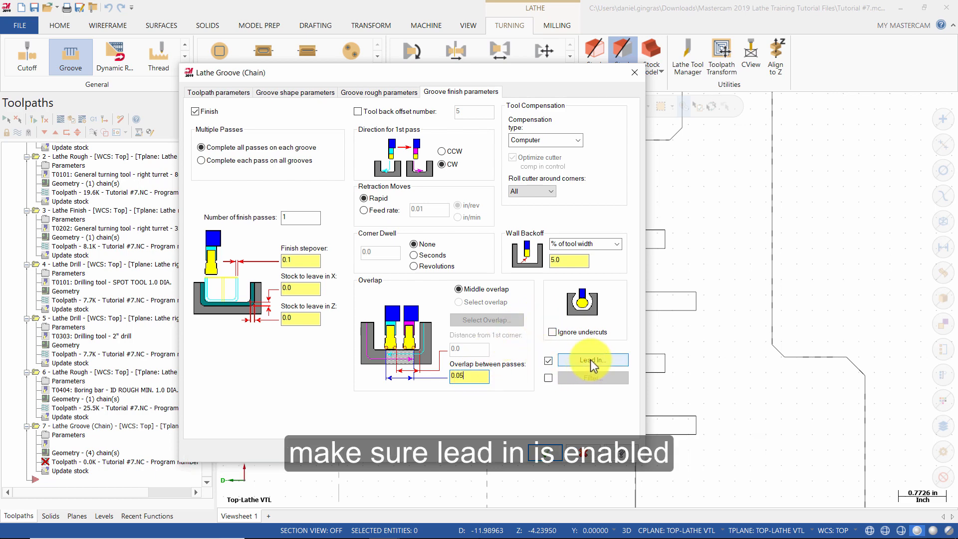
- Set the entry vector angle to -90 on both first and second pass lead-ins and confirm
click(592, 359)
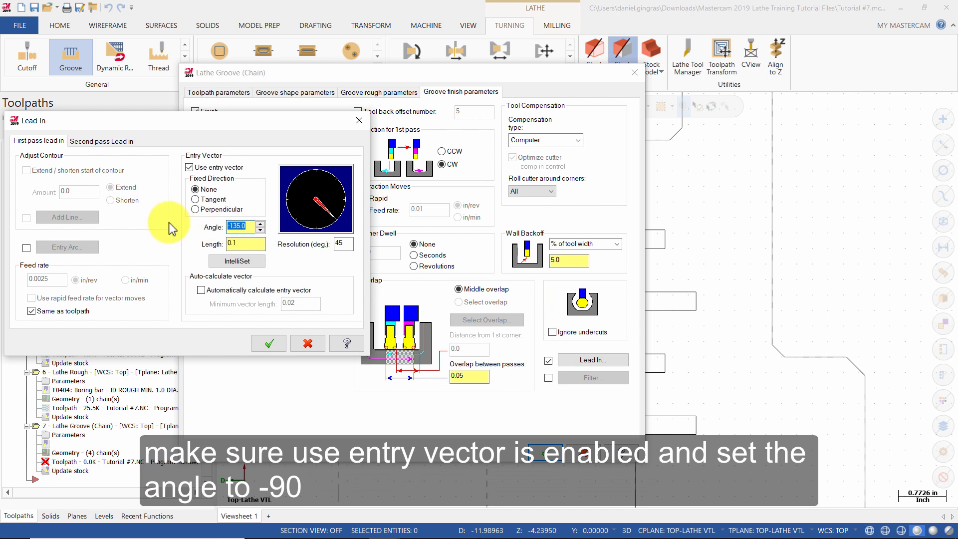
text(-90)
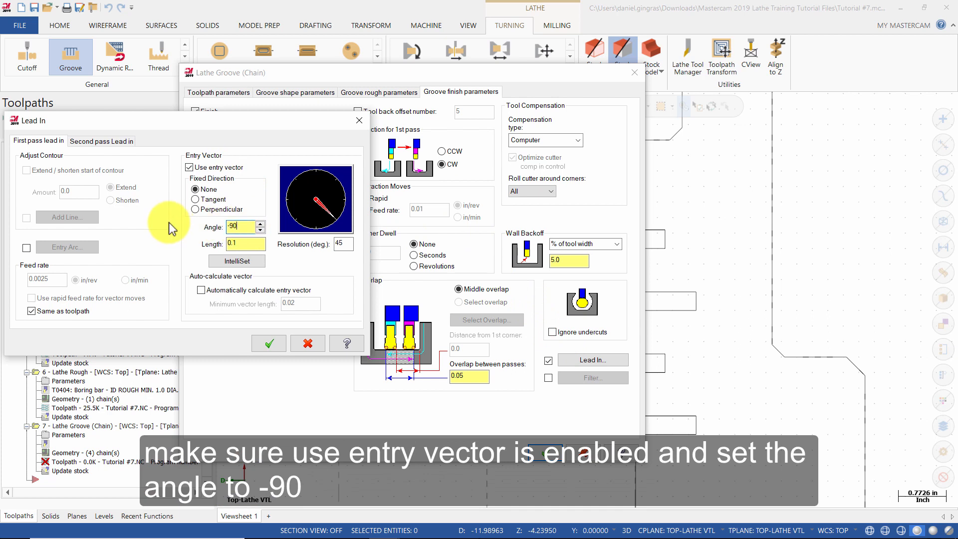
click(101, 140)
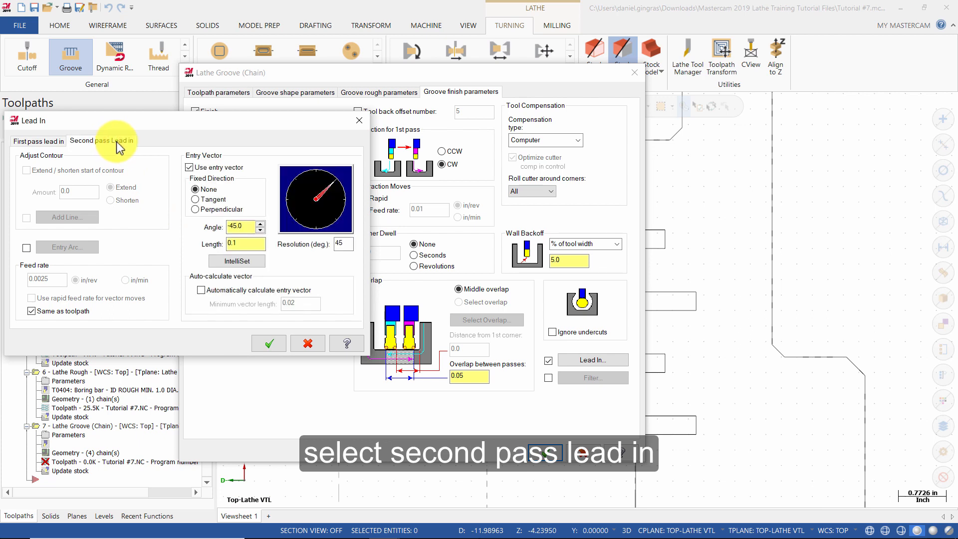
text(-90.0)
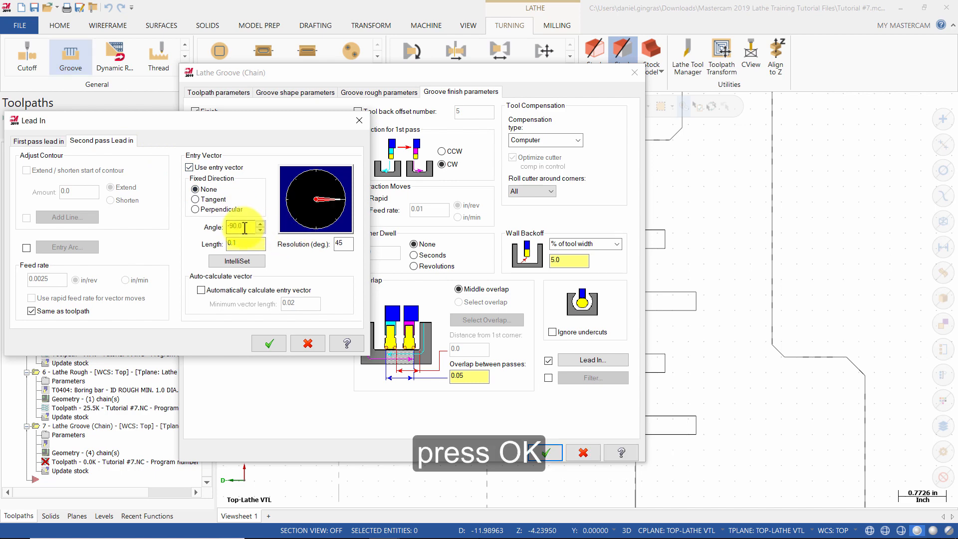
click(268, 342)
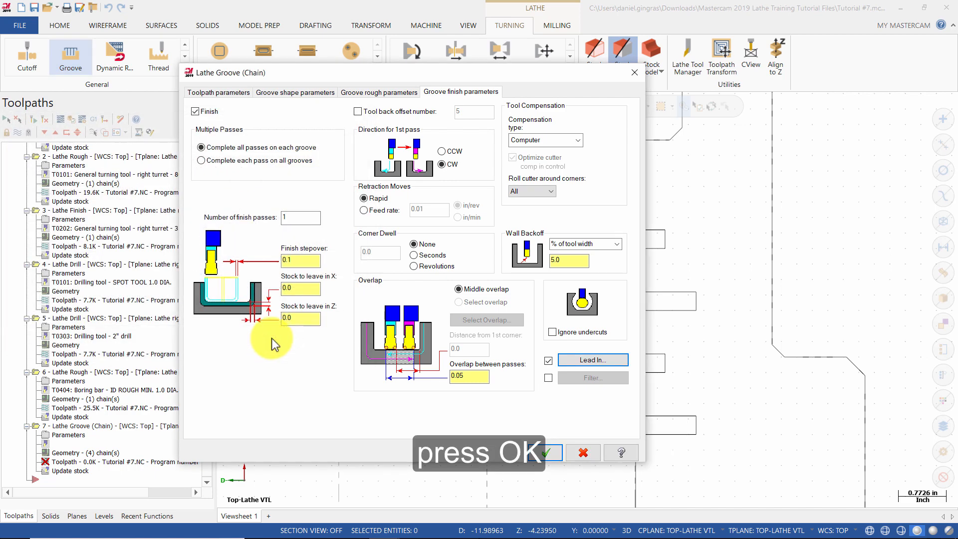
- Generate the groove toolpath, play its backplot through all four grooves, and close the backplot
click(549, 452)
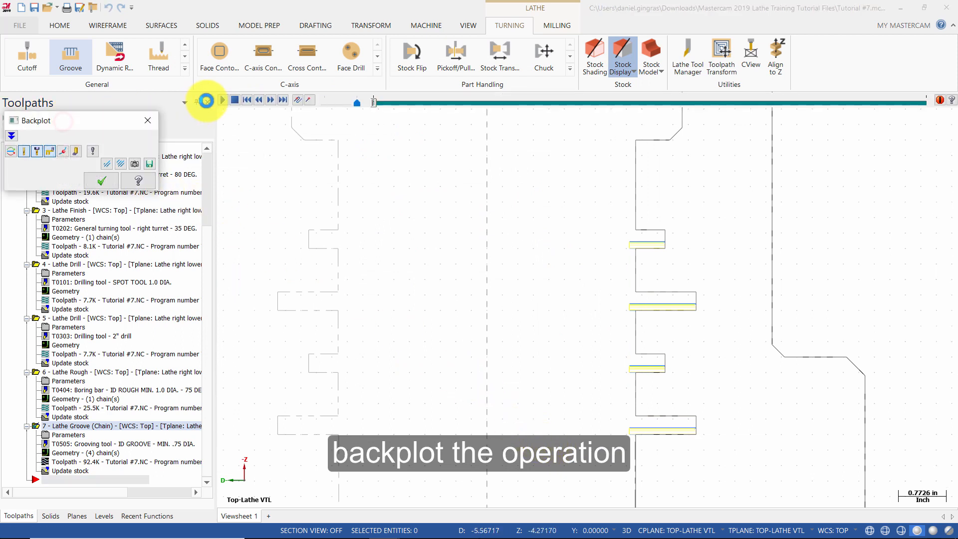
click(223, 100)
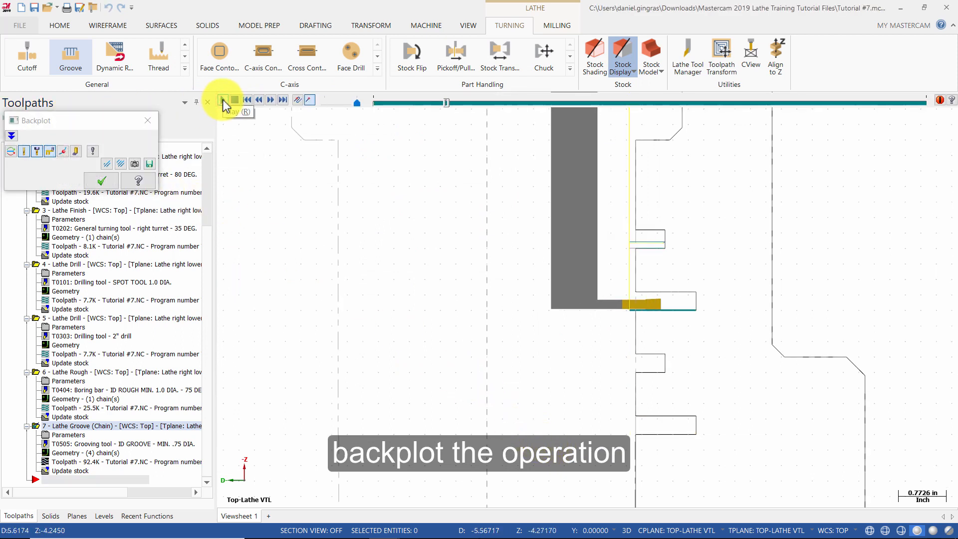
click(270, 99)
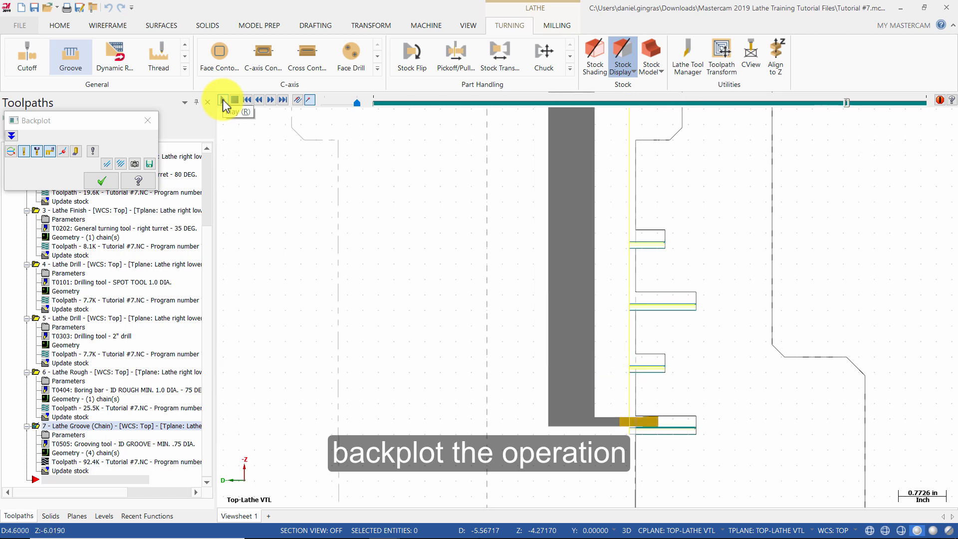
click(222, 100)
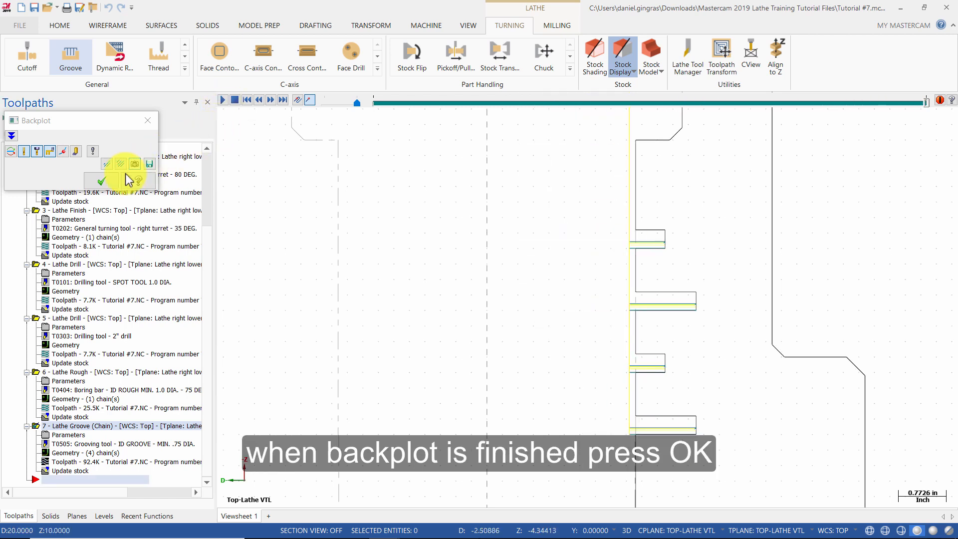
click(101, 181)
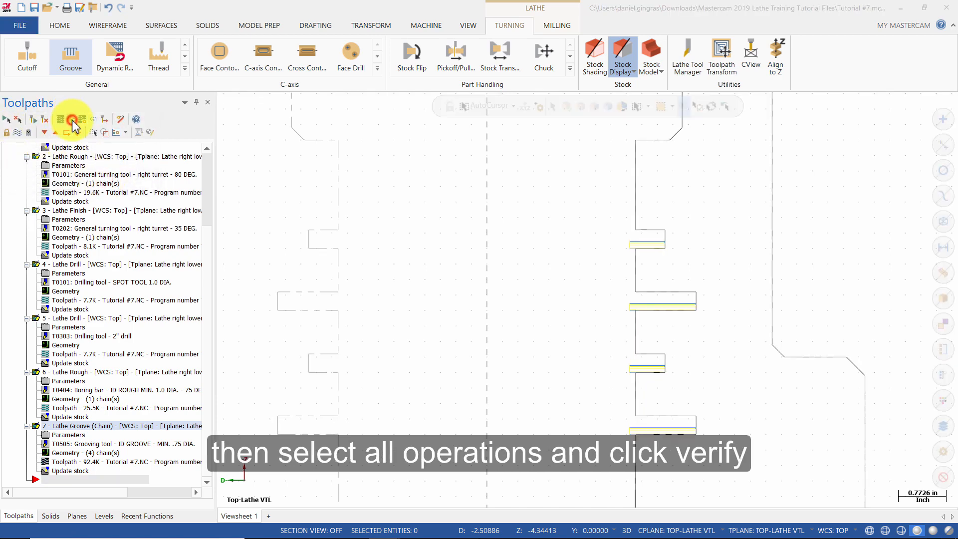
- Verify all seven operations in Mastercam Simulator through the final move, then minimize the simulator
click(73, 119)
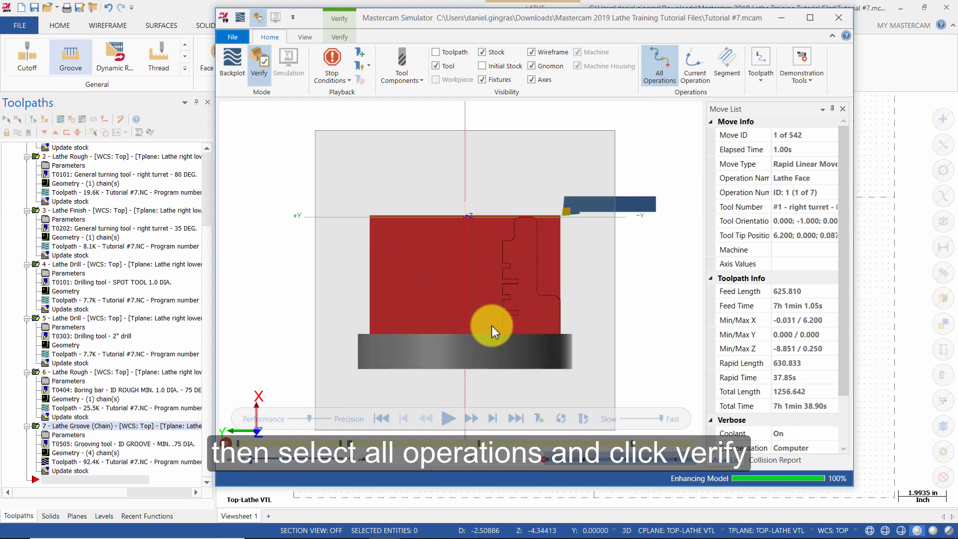
click(449, 419)
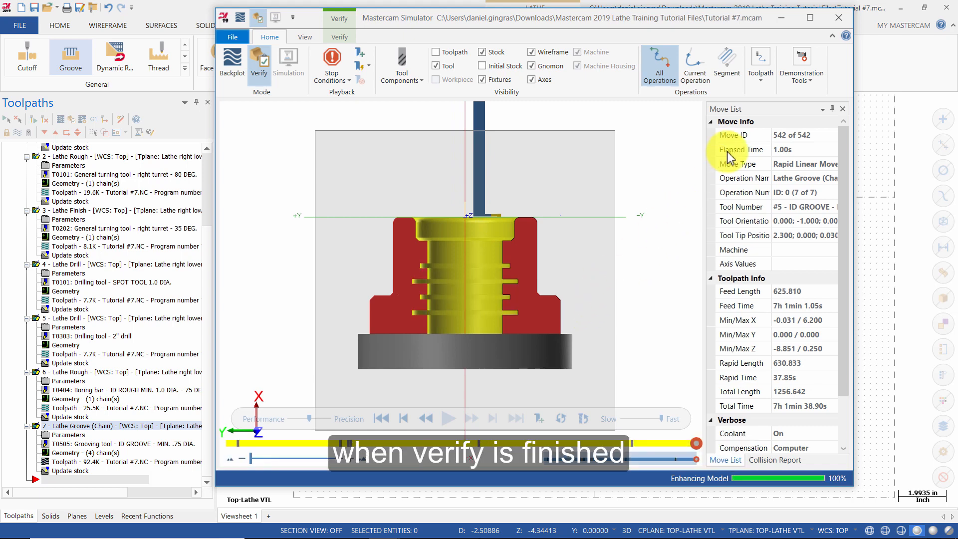
click(781, 17)
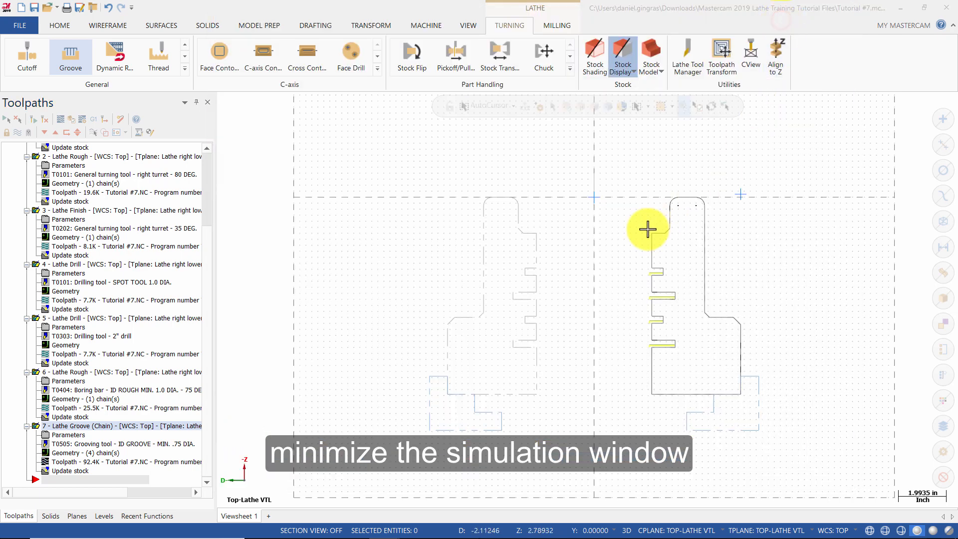
click(19, 119)
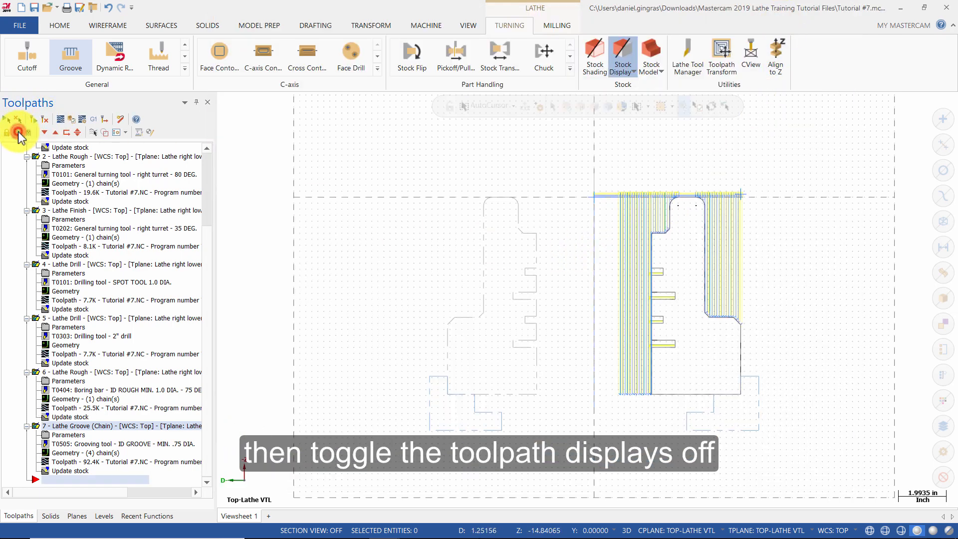